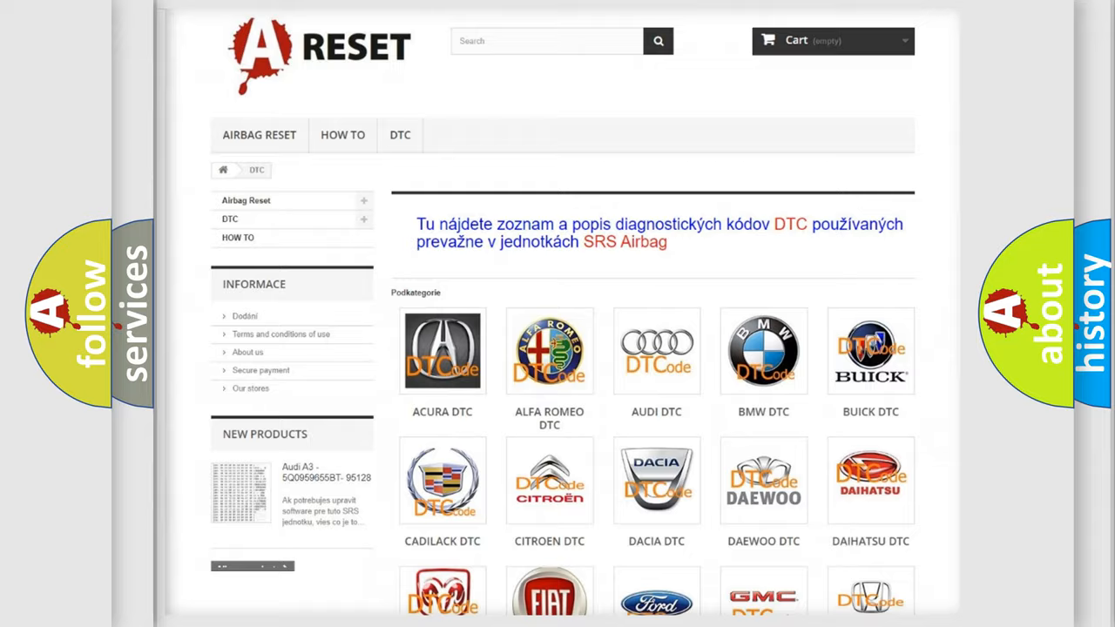
Select the Saturn logo from the DTC catalog and browse its list of trouble codes.
scroll("down", 3)
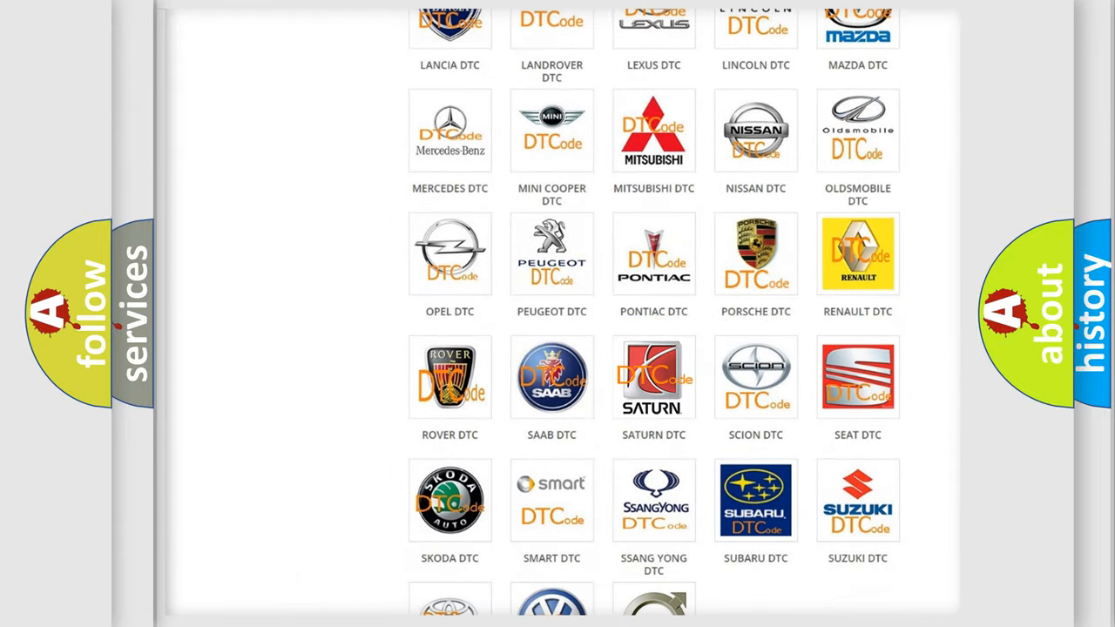
left_click(653, 376)
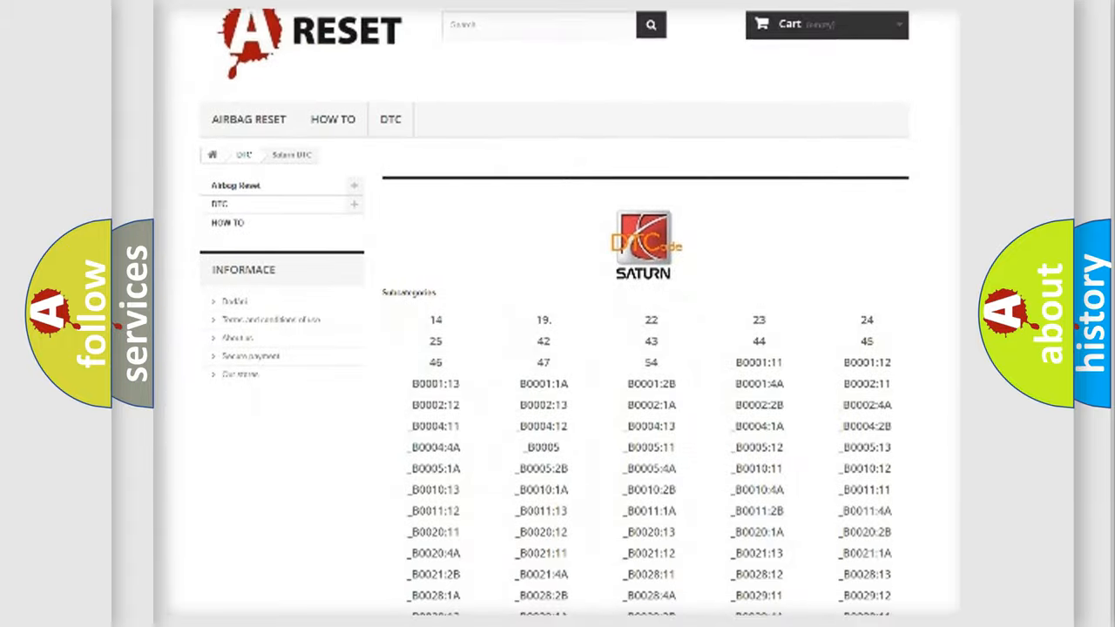
scroll("down", 3)
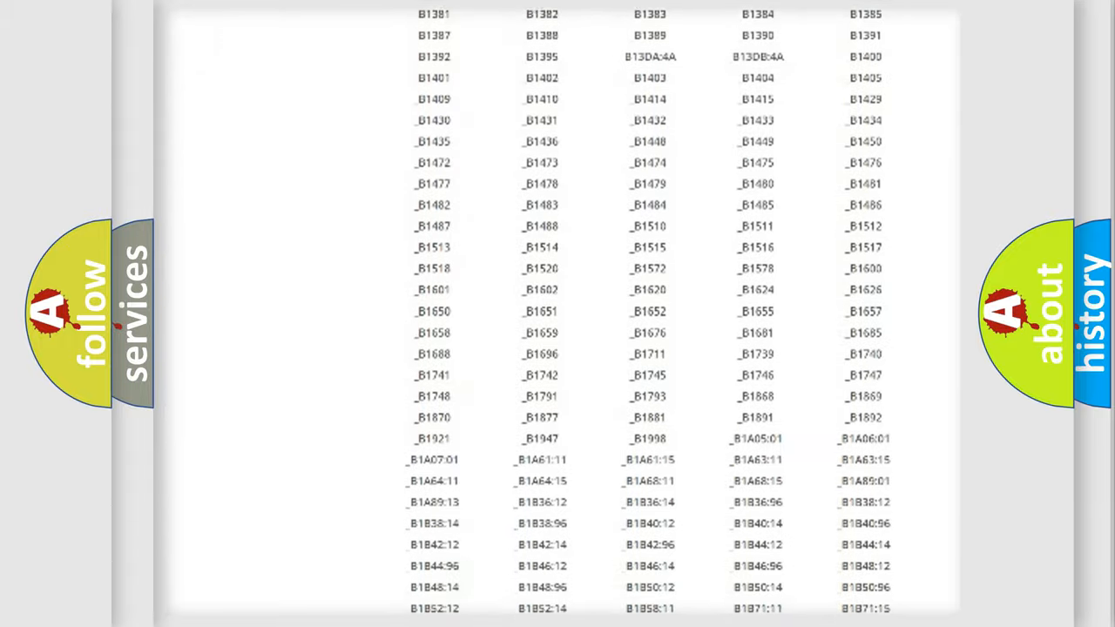